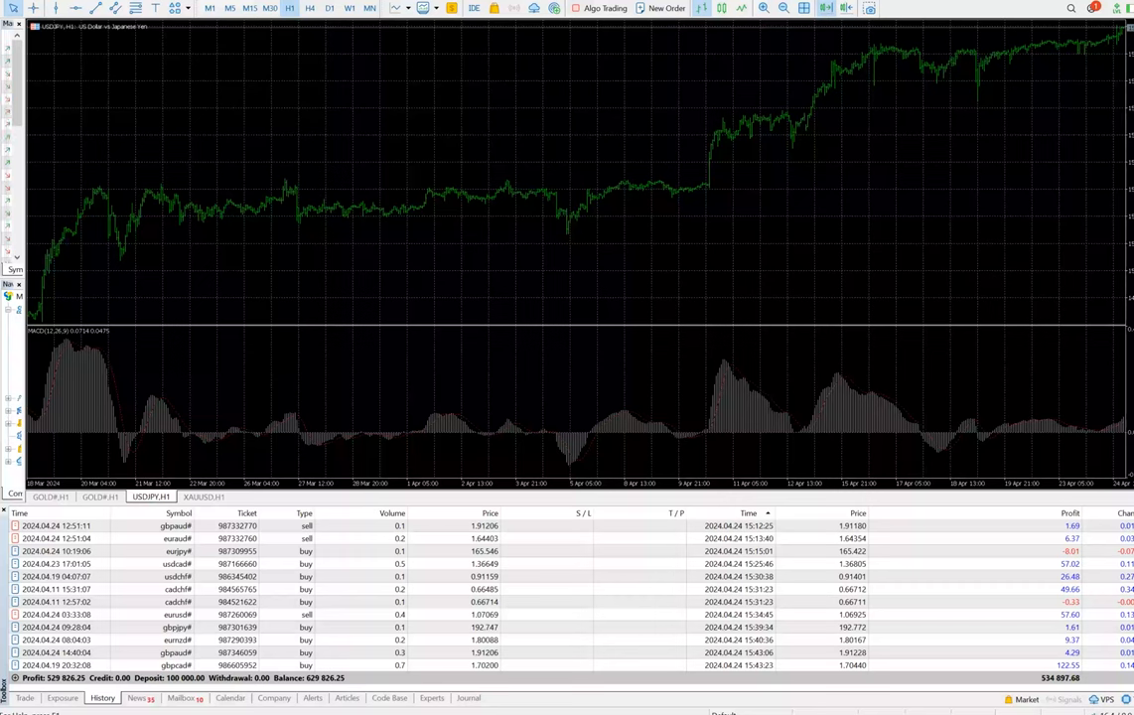
mouse_move(447, 693)
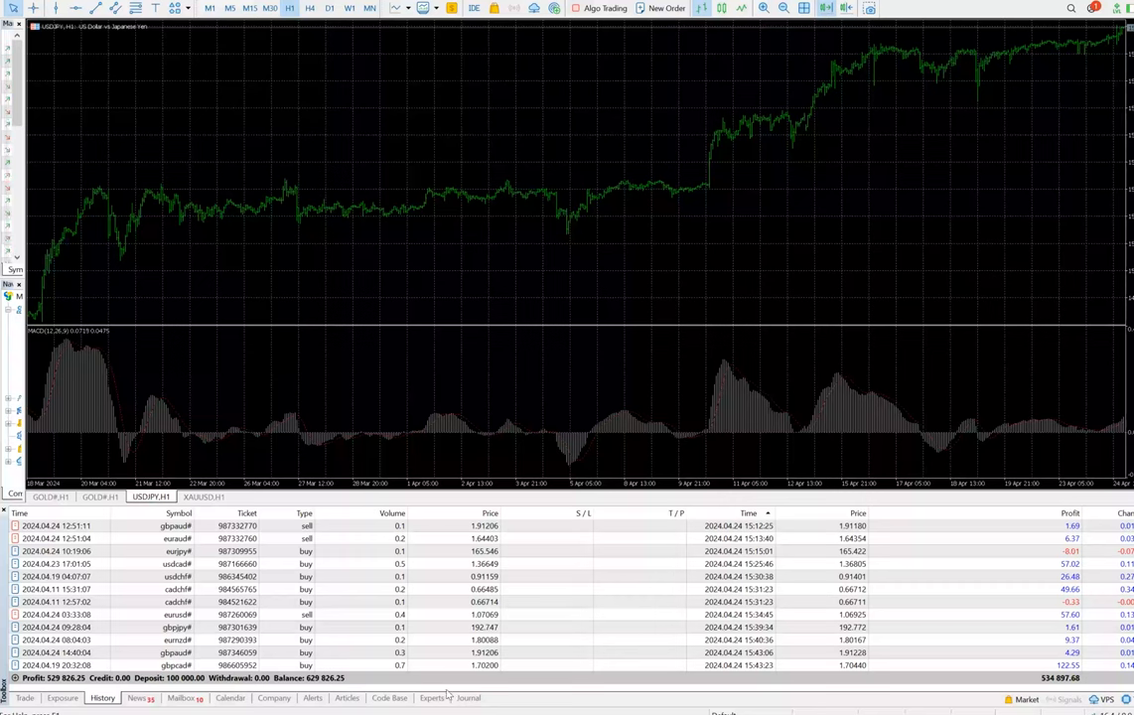